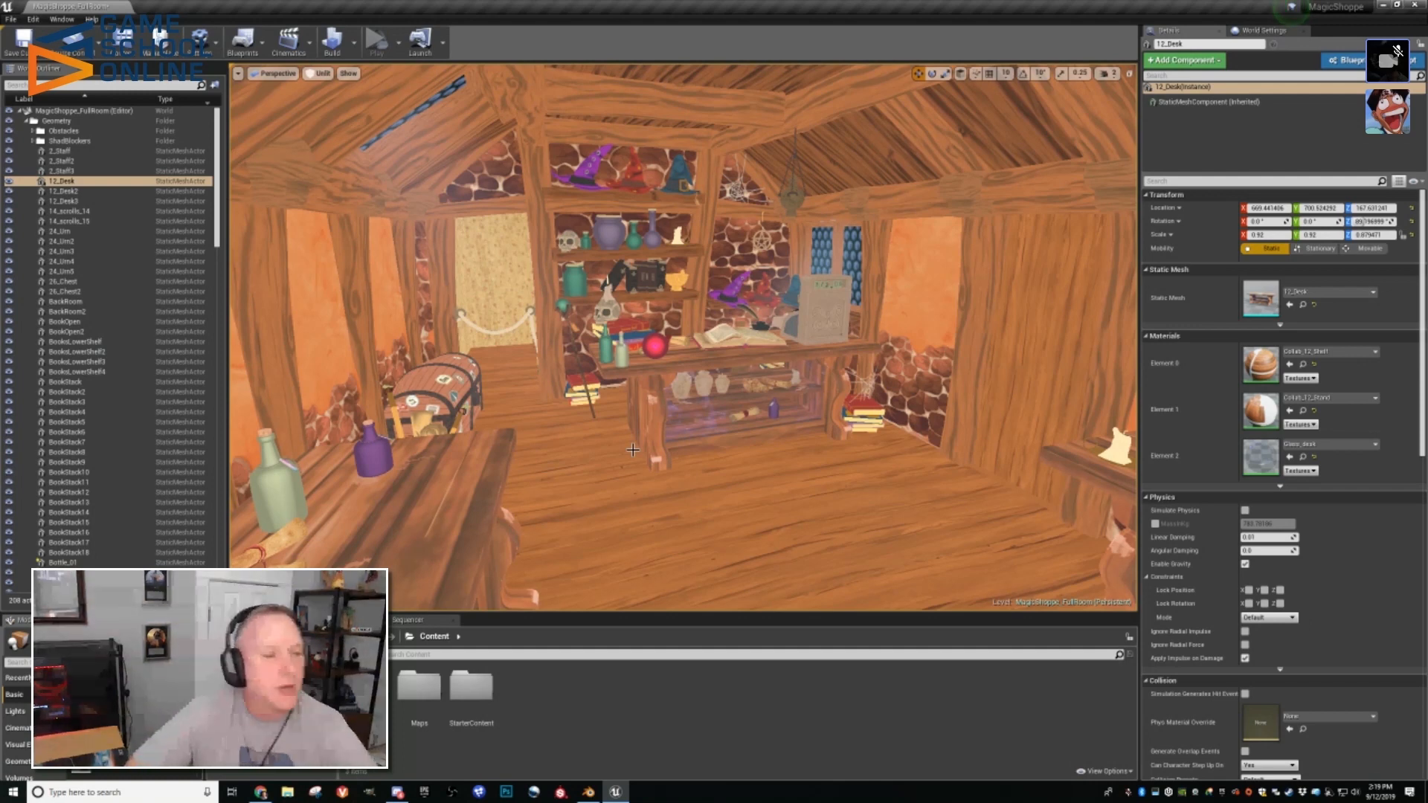
{"action": "mouse_move", "coordinate": [672, 433]}
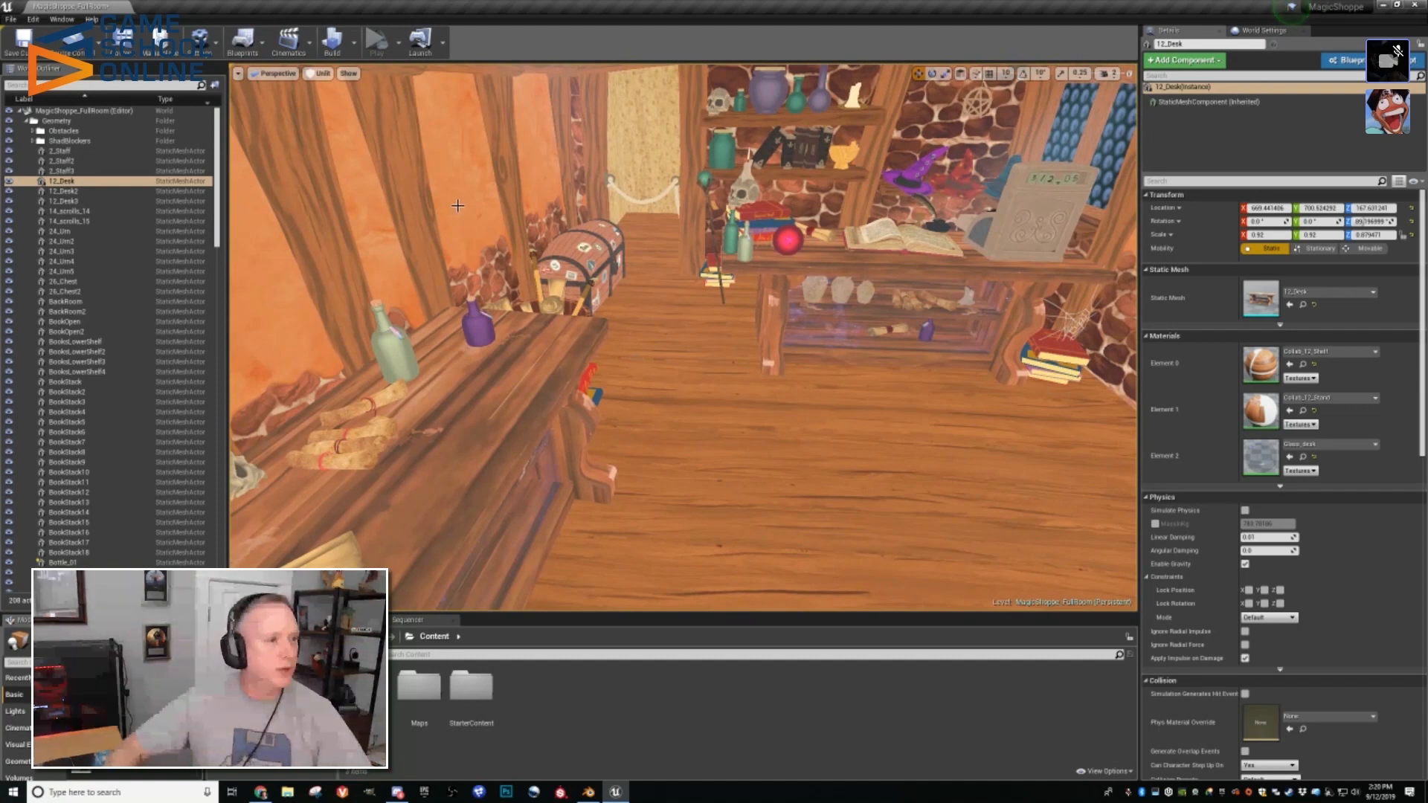
{"action": "mouse_move", "coordinate": [476, 236]}
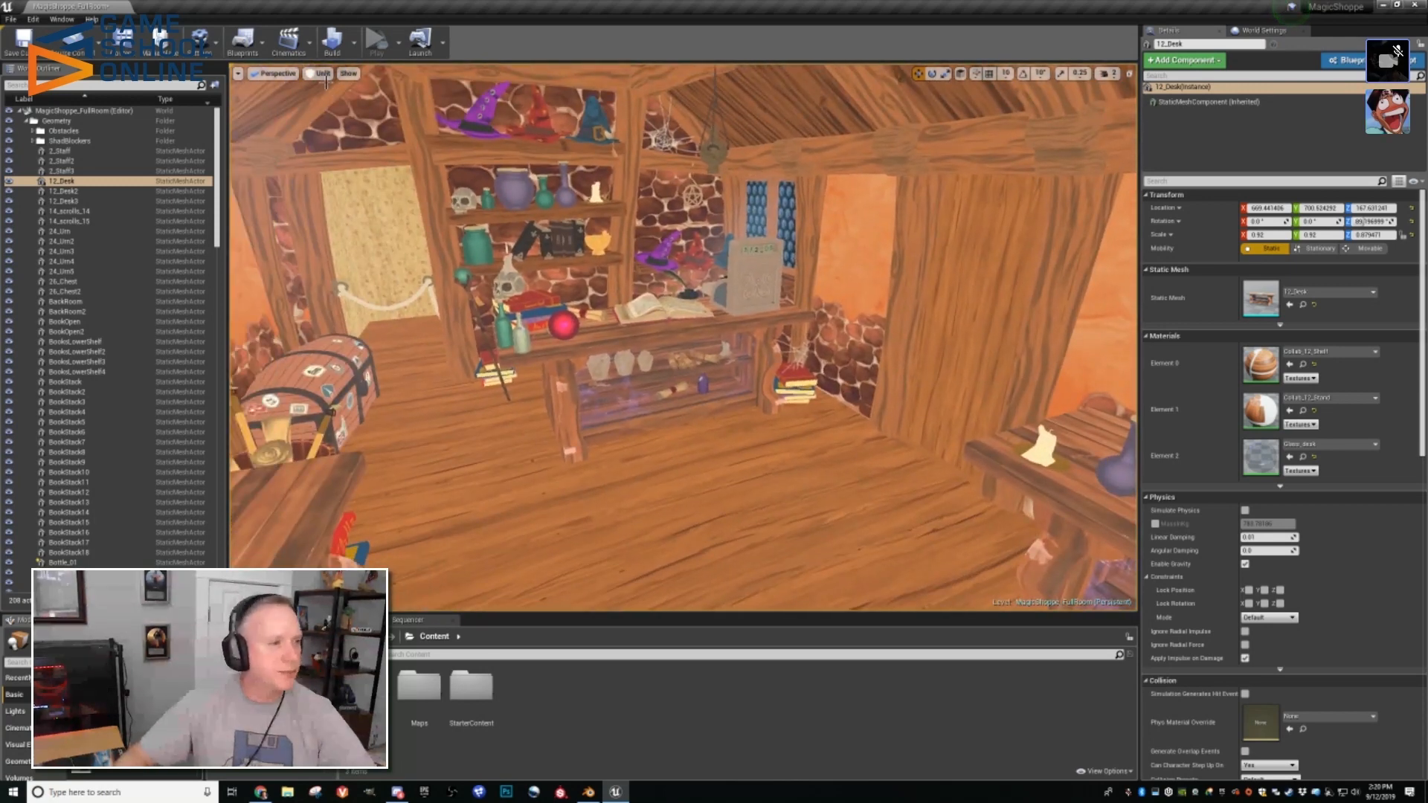
Step: Show the Unreal shop interior in Lit mode, then switch to the Blender scene
{"action": "left_click", "coordinate": [318, 74]}
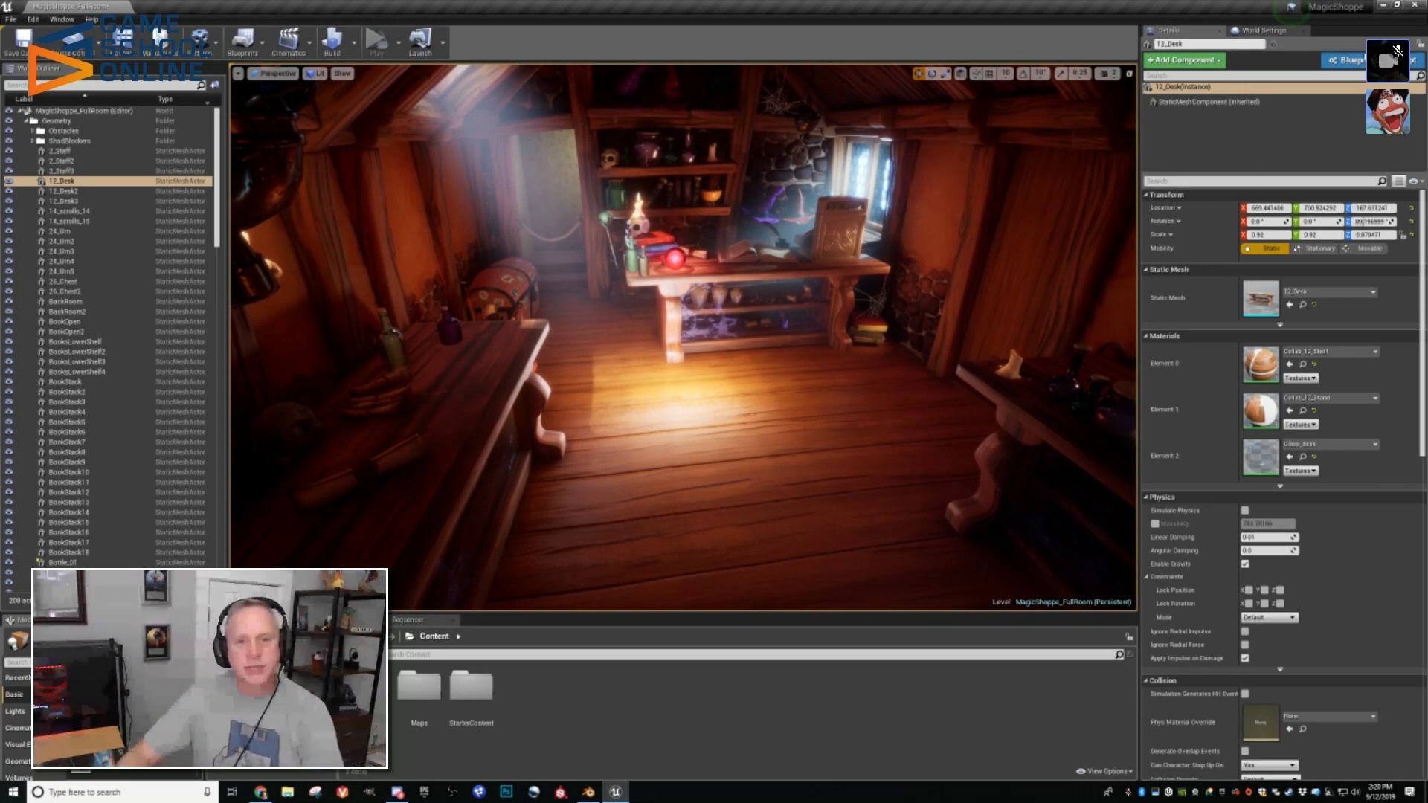
{"action": "mouse_move", "coordinate": [597, 776]}
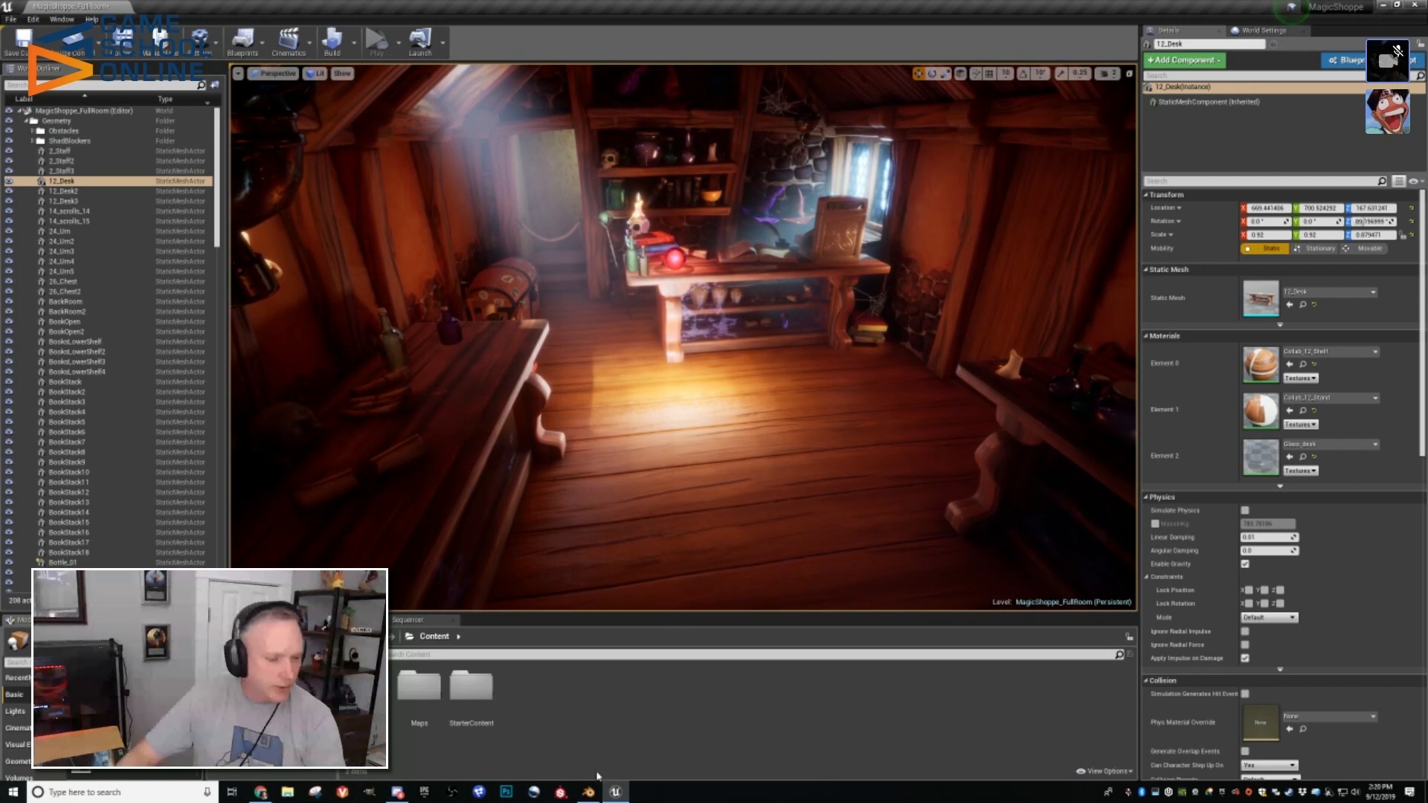
{"action": "left_click", "coordinate": [586, 791]}
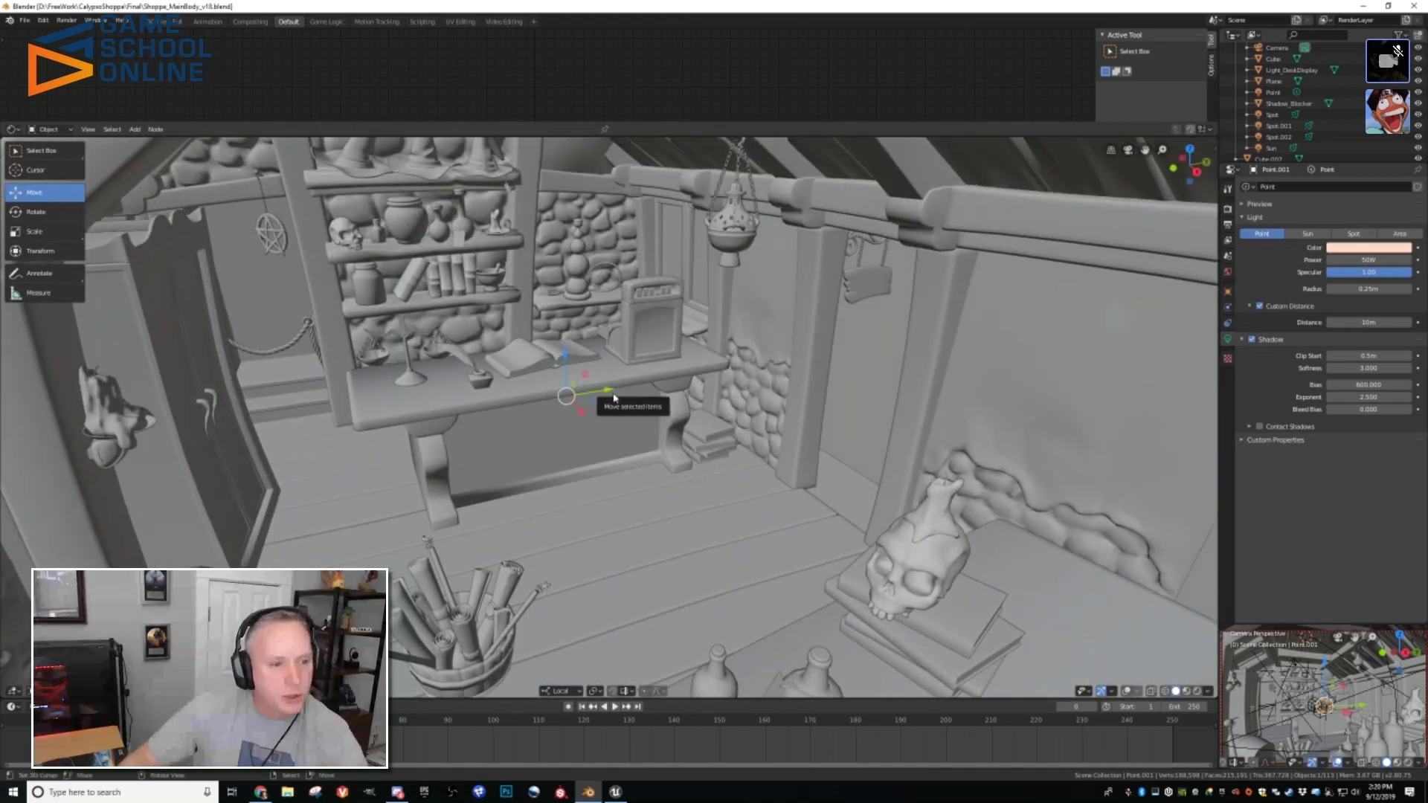
{"action": "mouse_move", "coordinate": [1158, 658]}
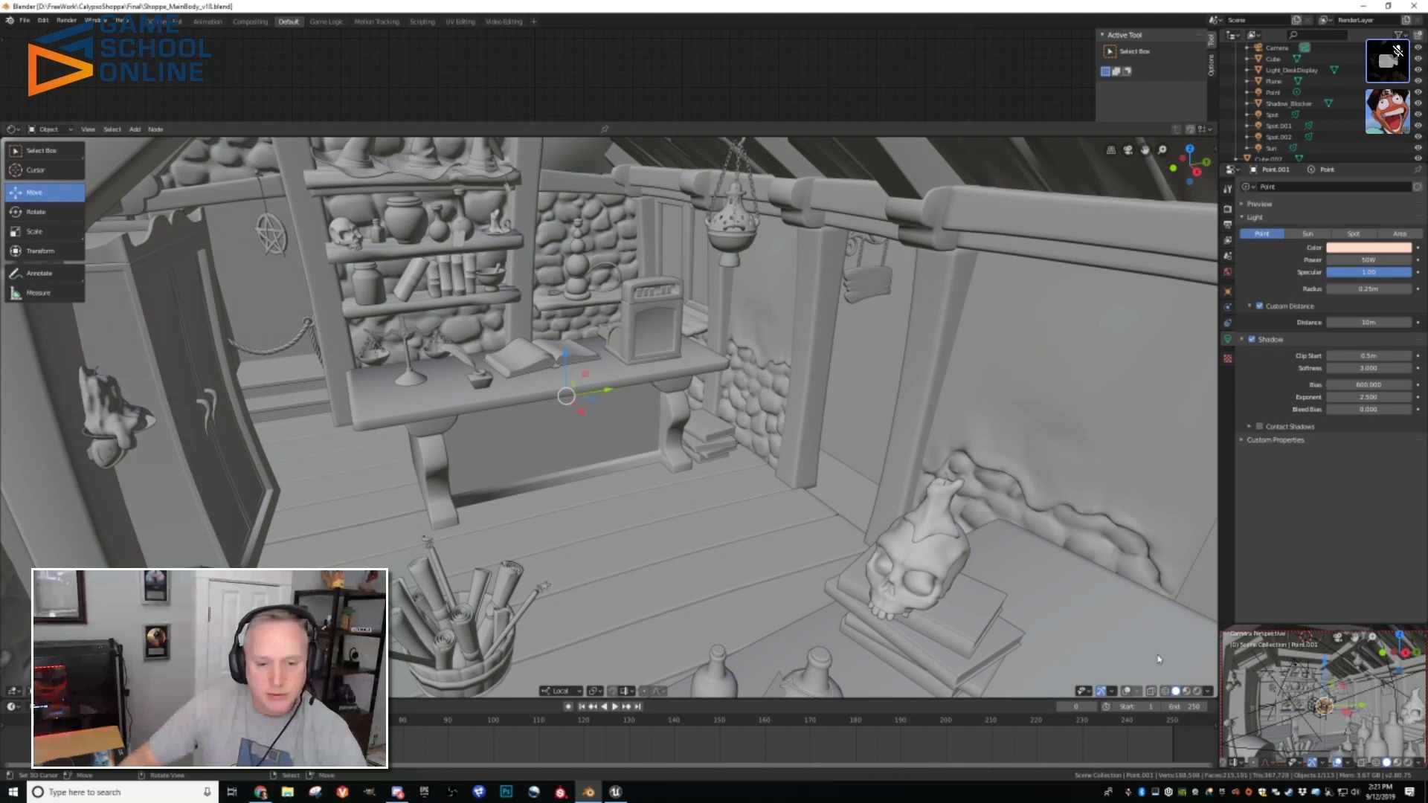
{"action": "left_click", "coordinate": [1185, 690]}
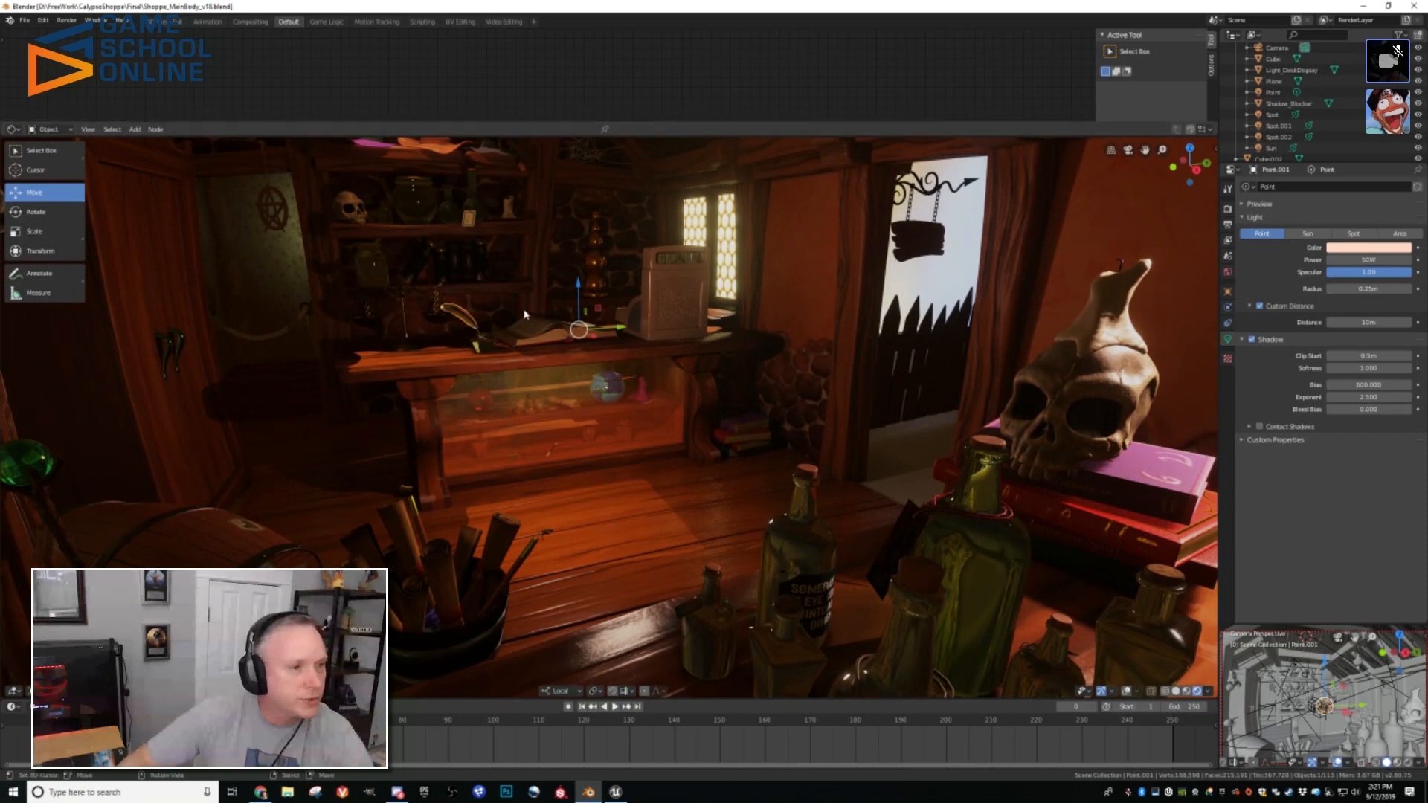
{"action": "mouse_move", "coordinate": [500, 392]}
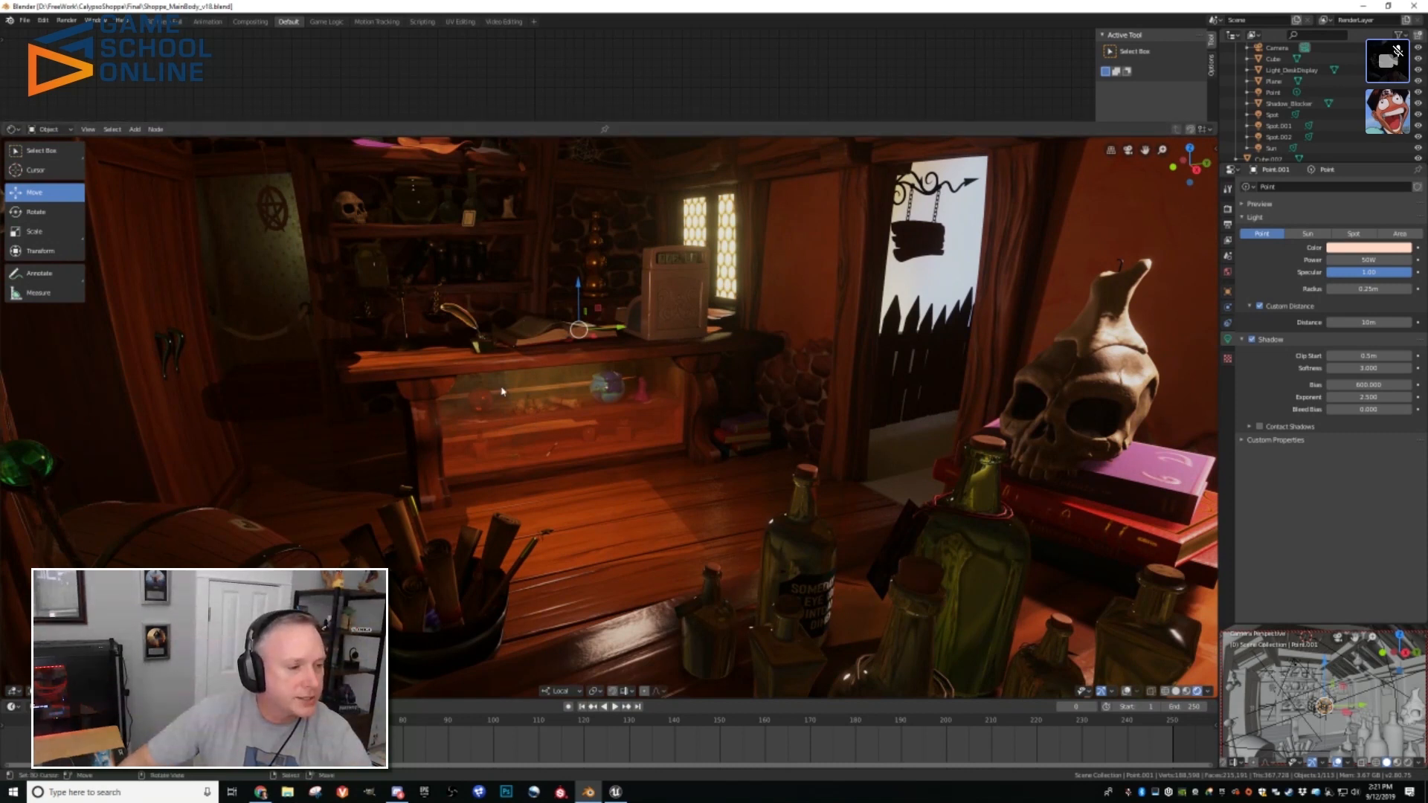
{"action": "mouse_move", "coordinate": [510, 418]}
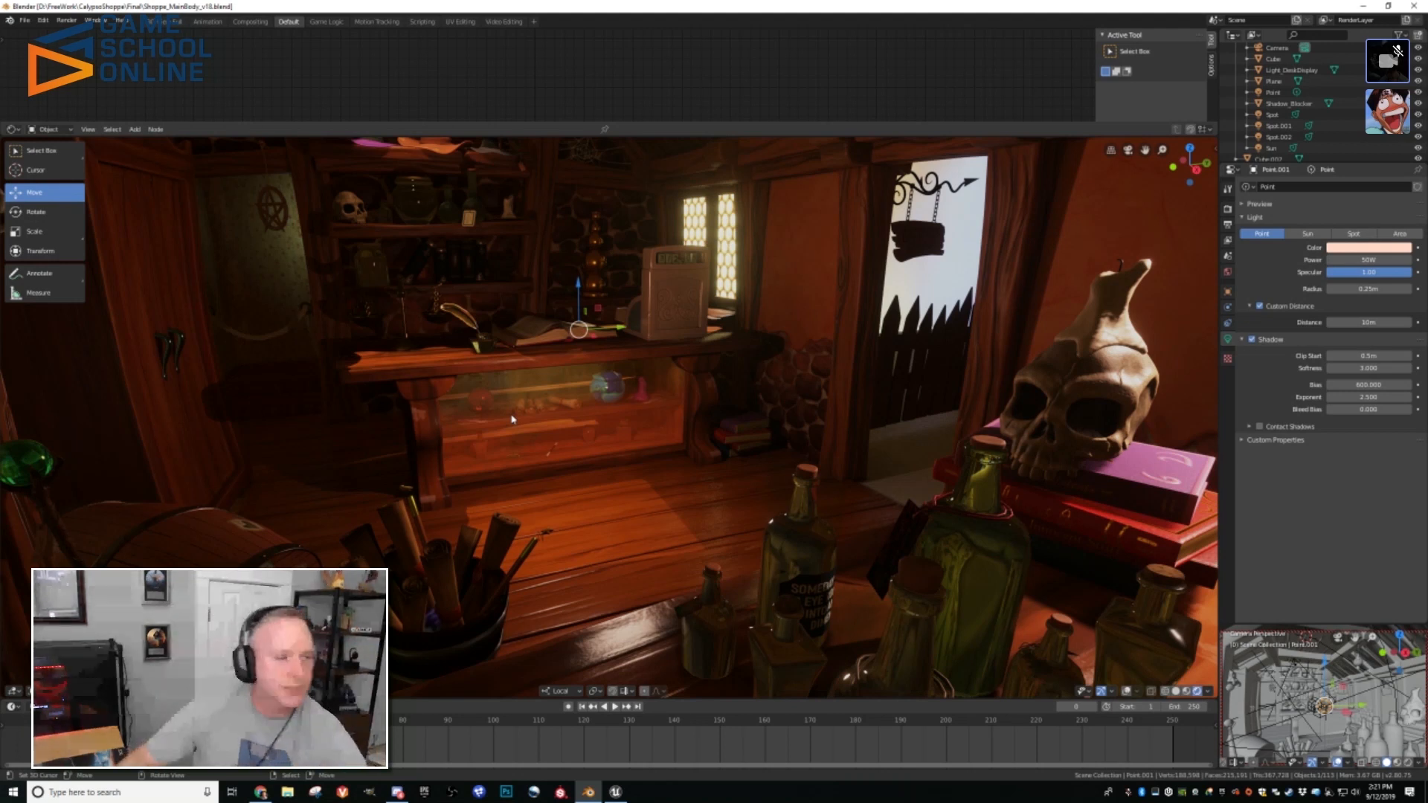
{"action": "mouse_move", "coordinate": [485, 150]}
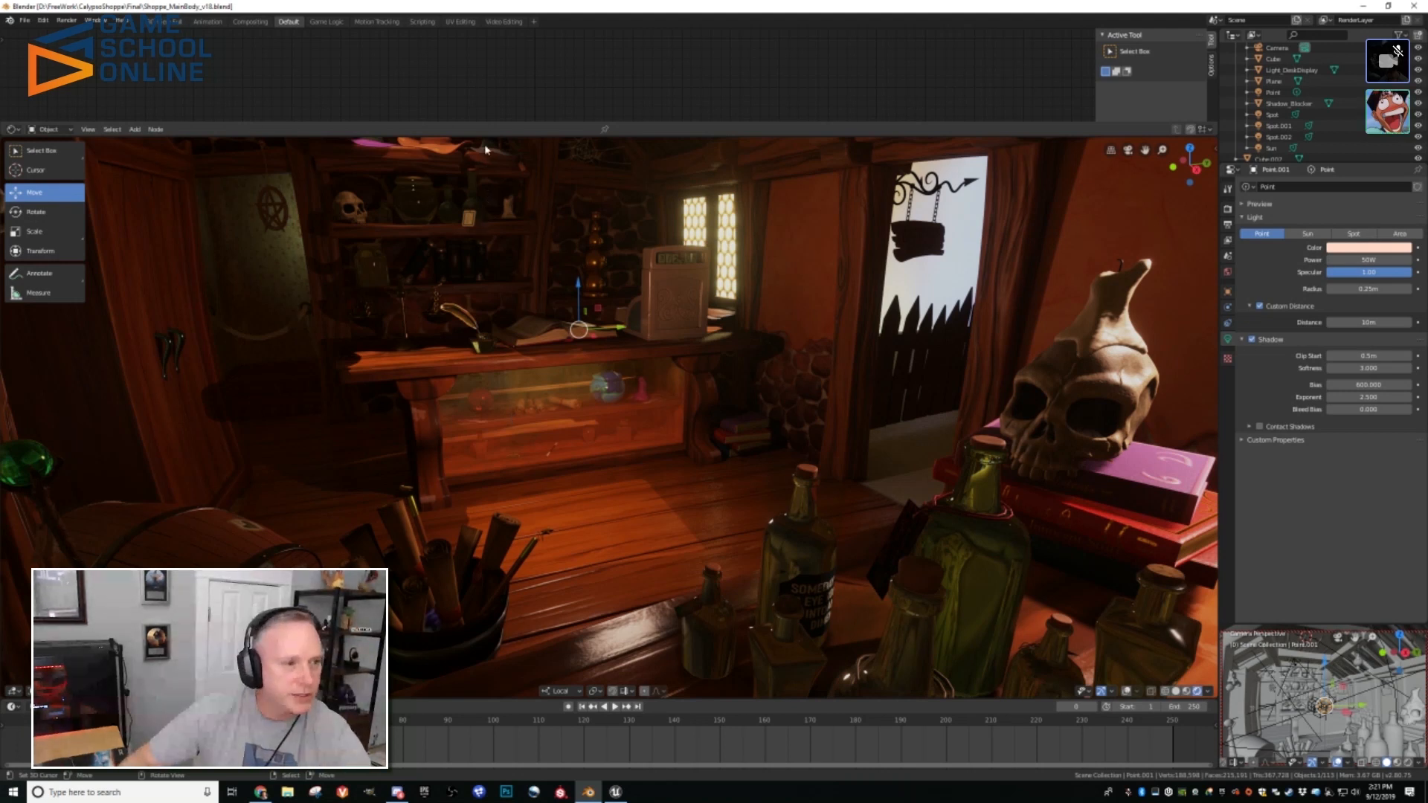
{"action": "mouse_move", "coordinate": [487, 144]}
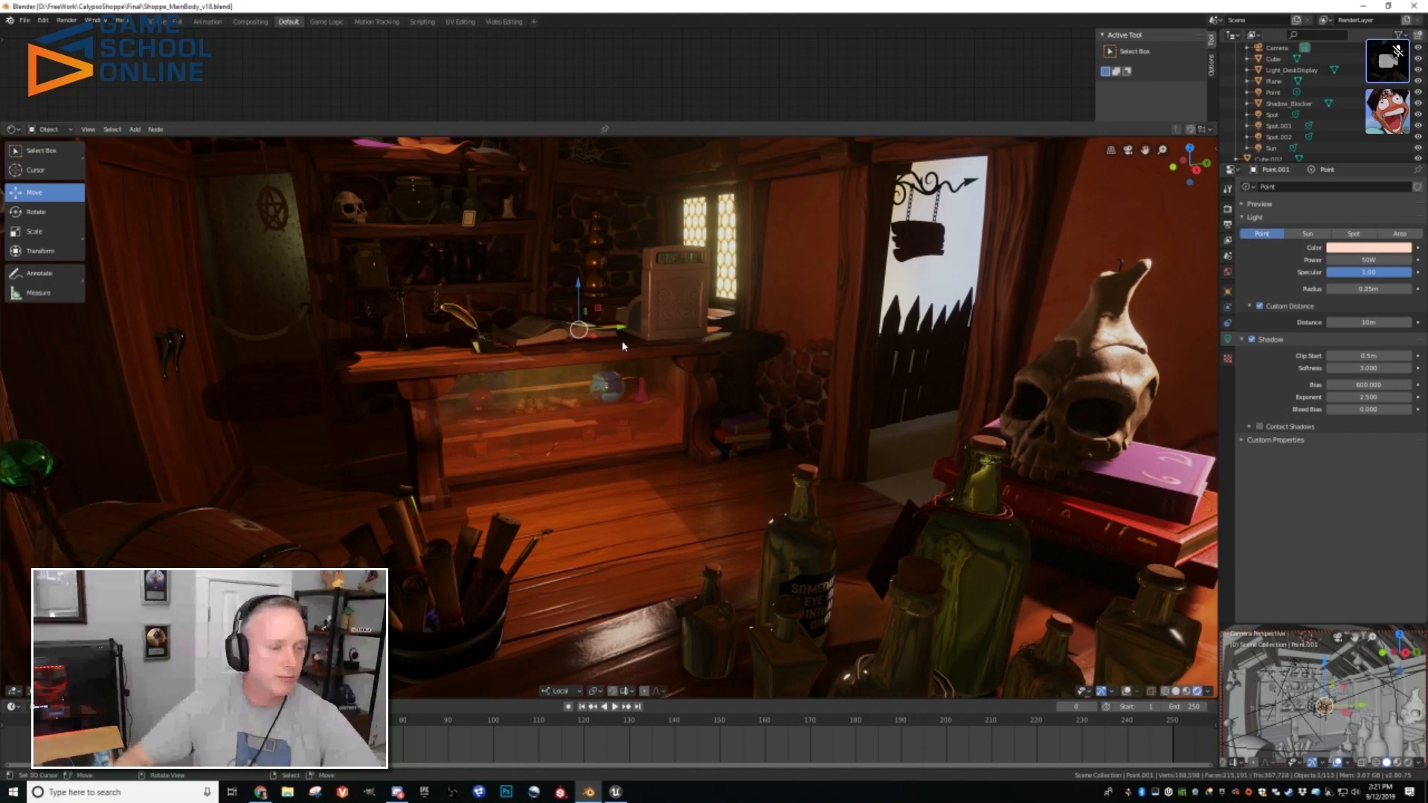
{"action": "mouse_move", "coordinate": [473, 385]}
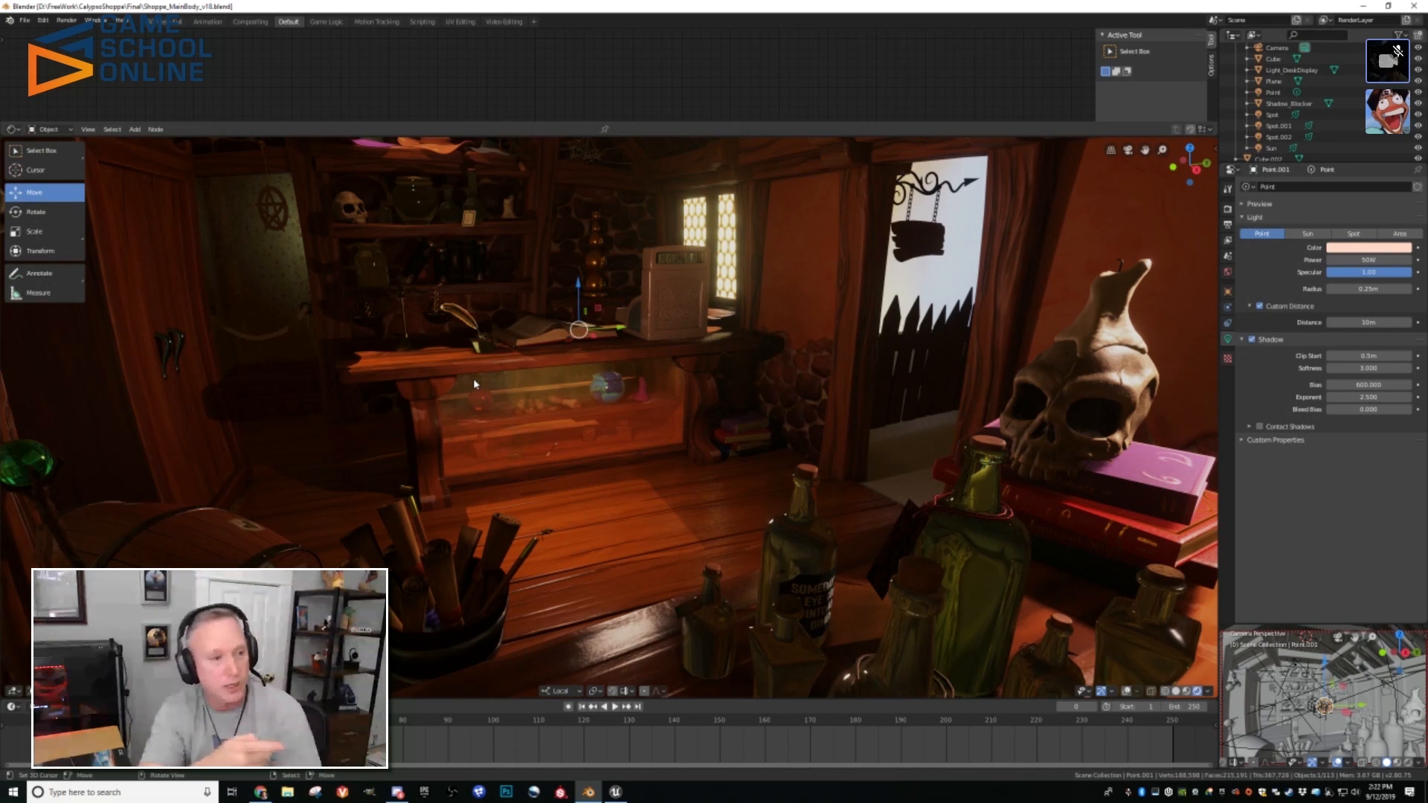
{"action": "mouse_move", "coordinate": [421, 403]}
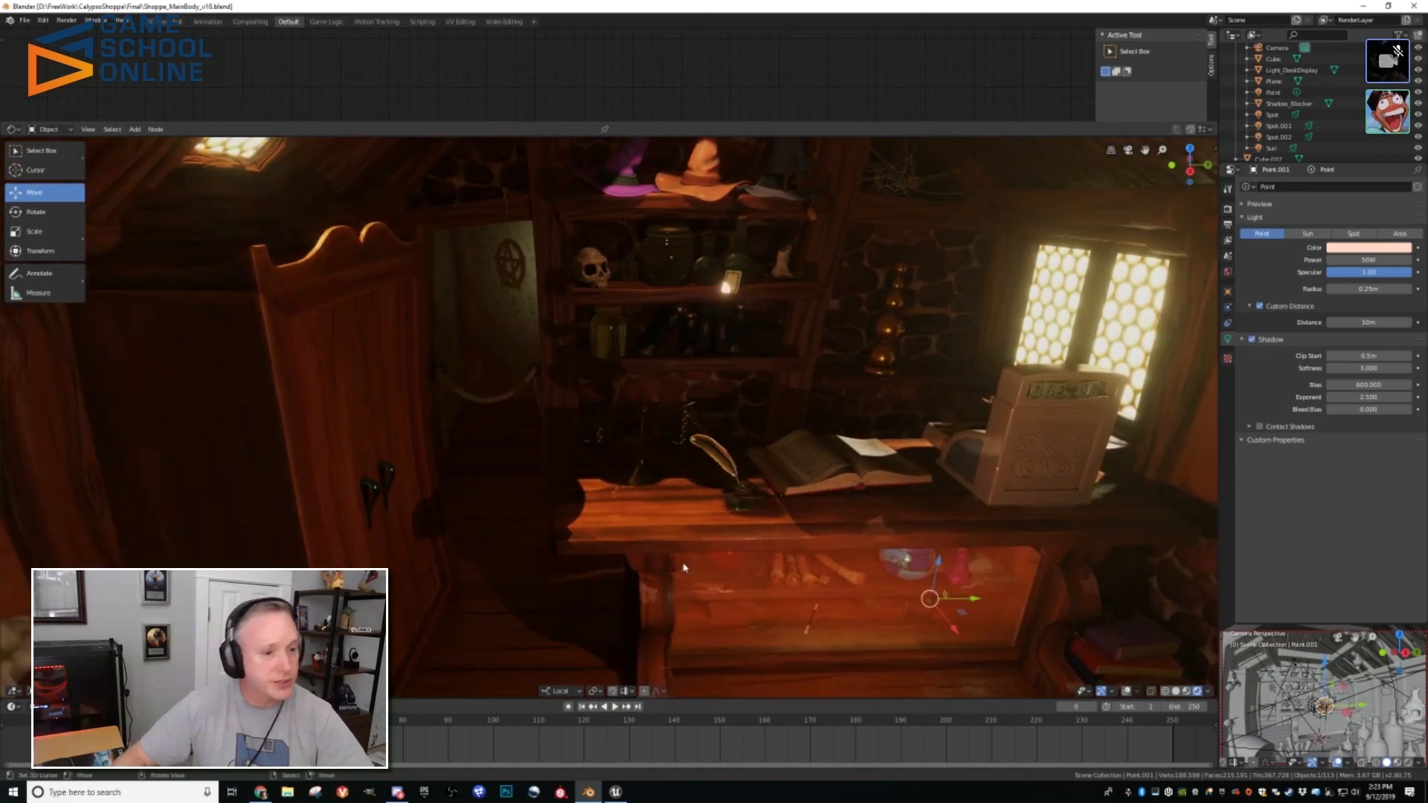
{"action": "mouse_move", "coordinate": [692, 525]}
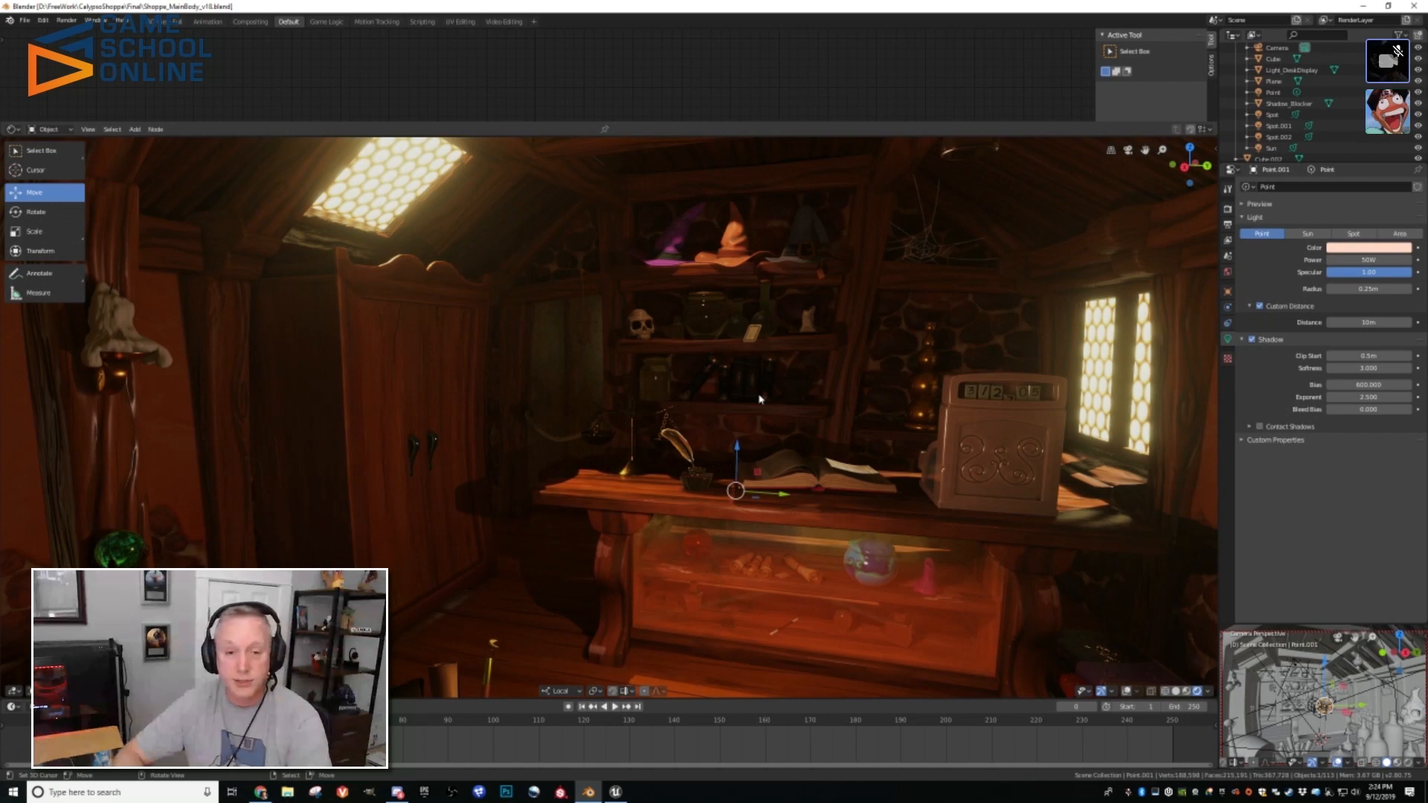
{"action": "mouse_move", "coordinate": [776, 443]}
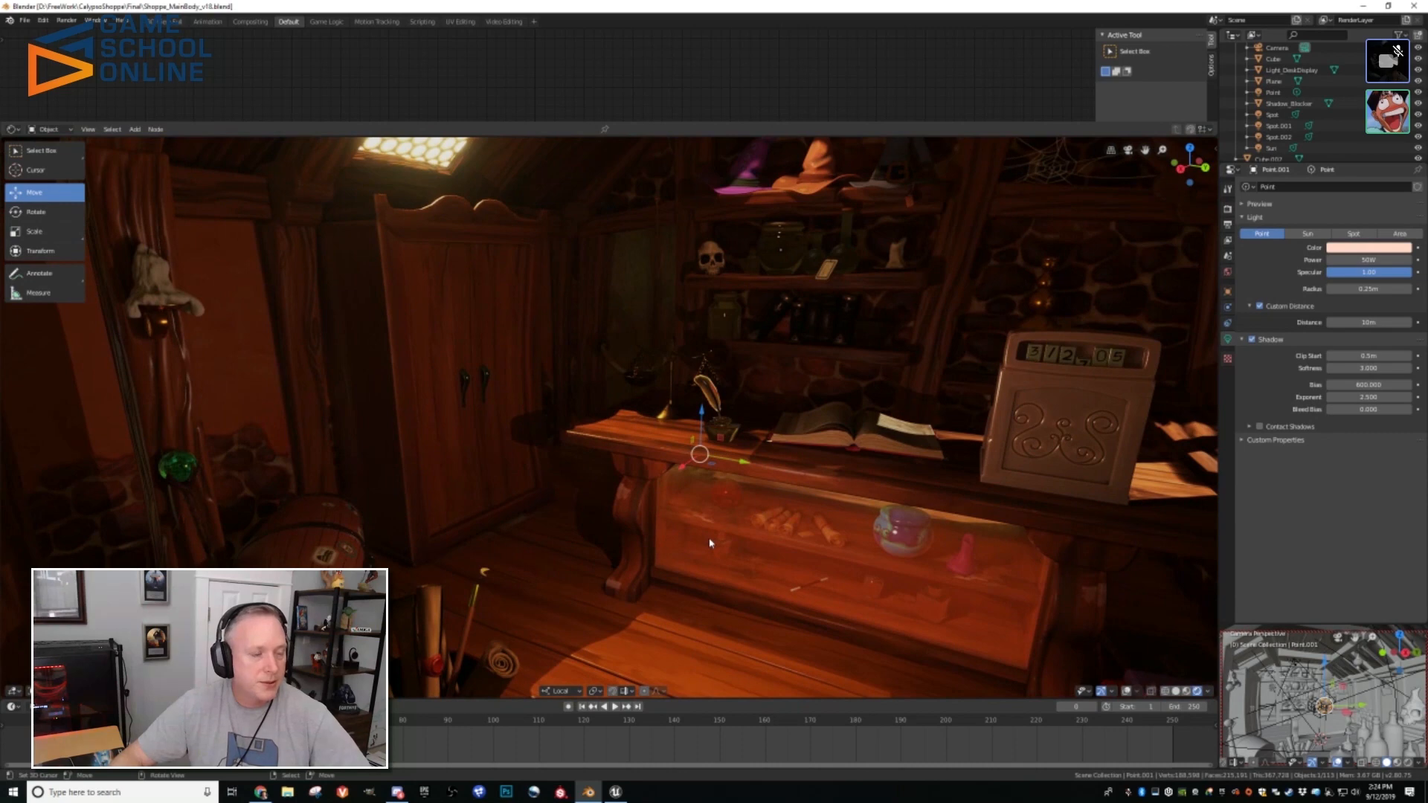
{"action": "left_click", "coordinate": [615, 791]}
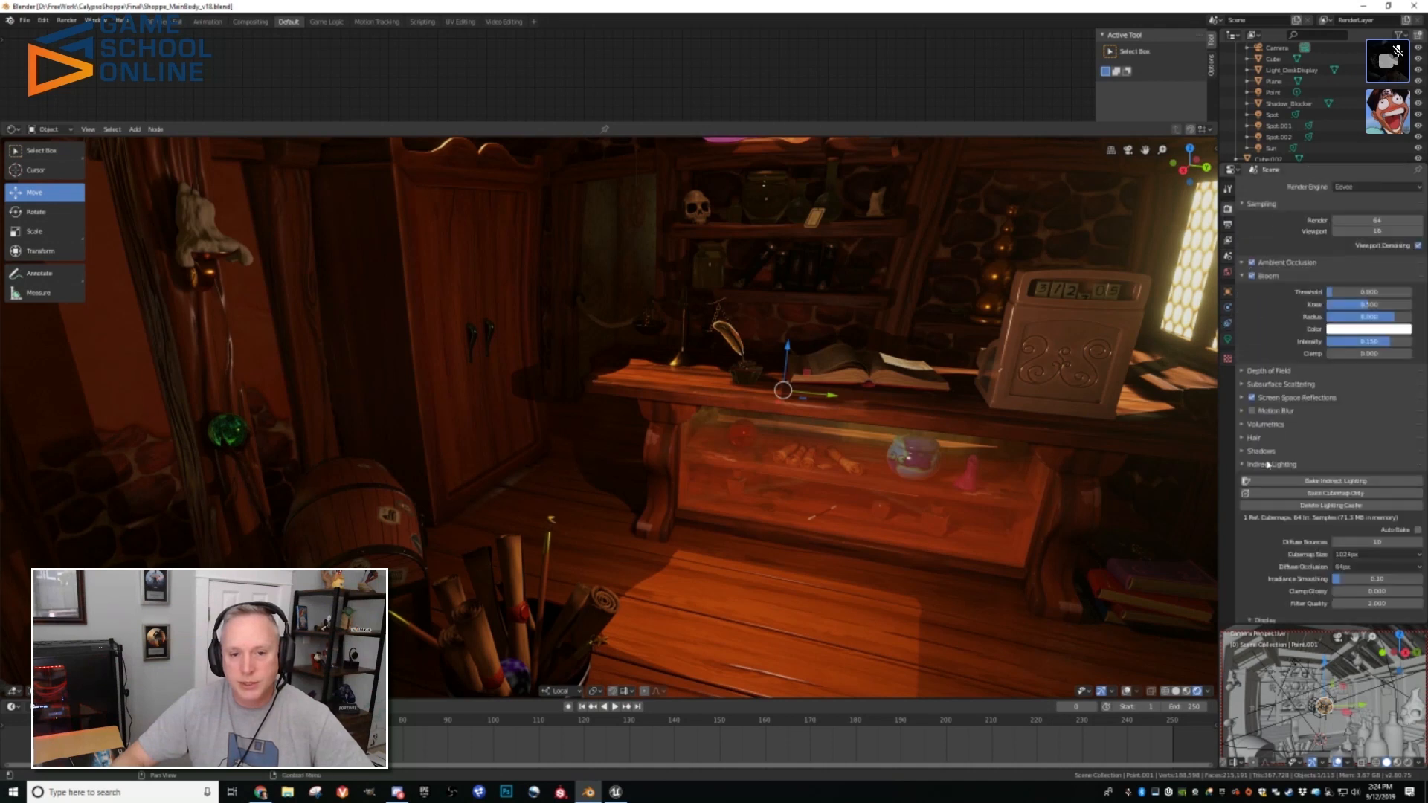
Step: Scroll the Eevee Render Properties down to the Indirect Lighting bounce and cubemap settings
{"action": "scroll", "scroll_direction": "down", "scroll_amount": 3}
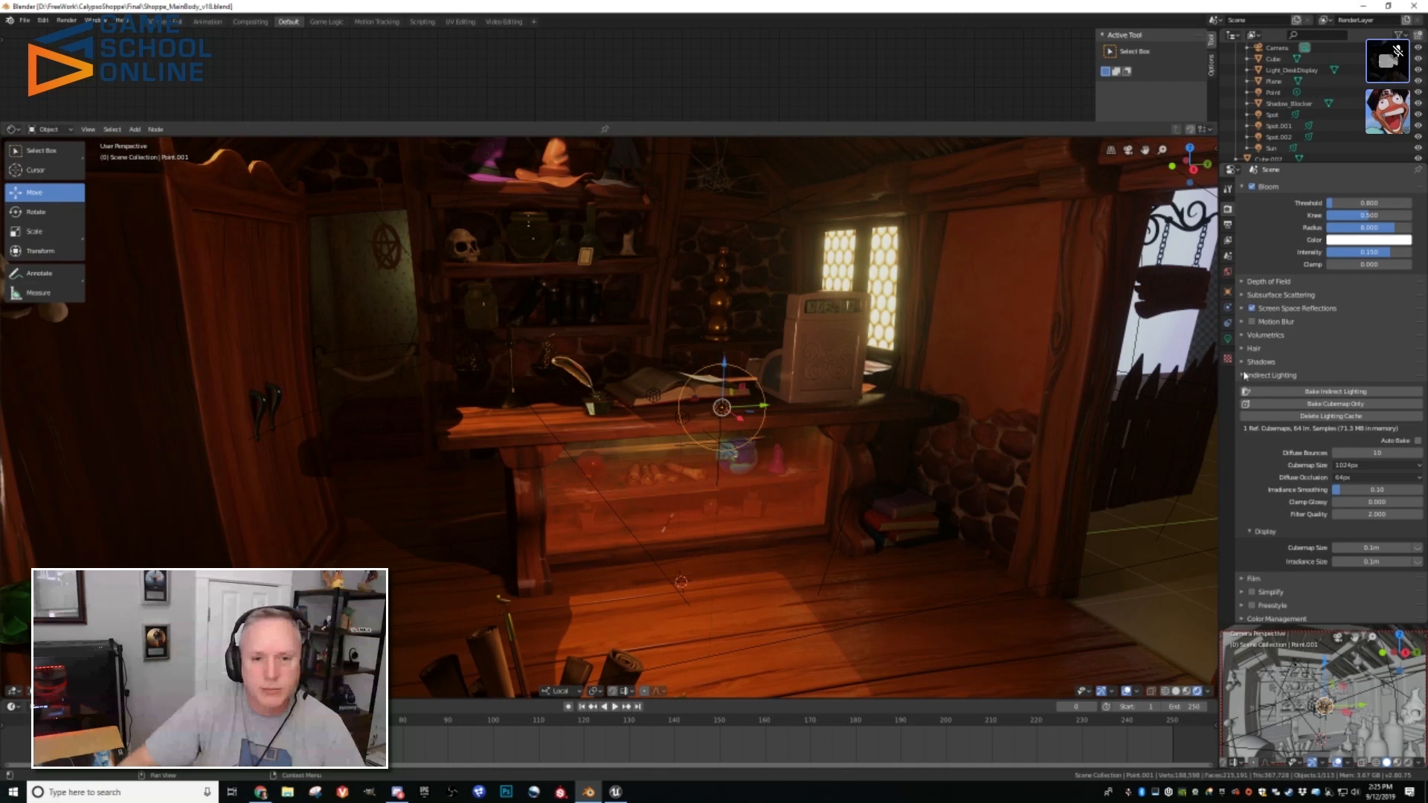
Step: Expand the Volumetrics panel in Eevee Render Properties to reveal volumetric lighting
{"action": "left_click", "coordinate": [1244, 333]}
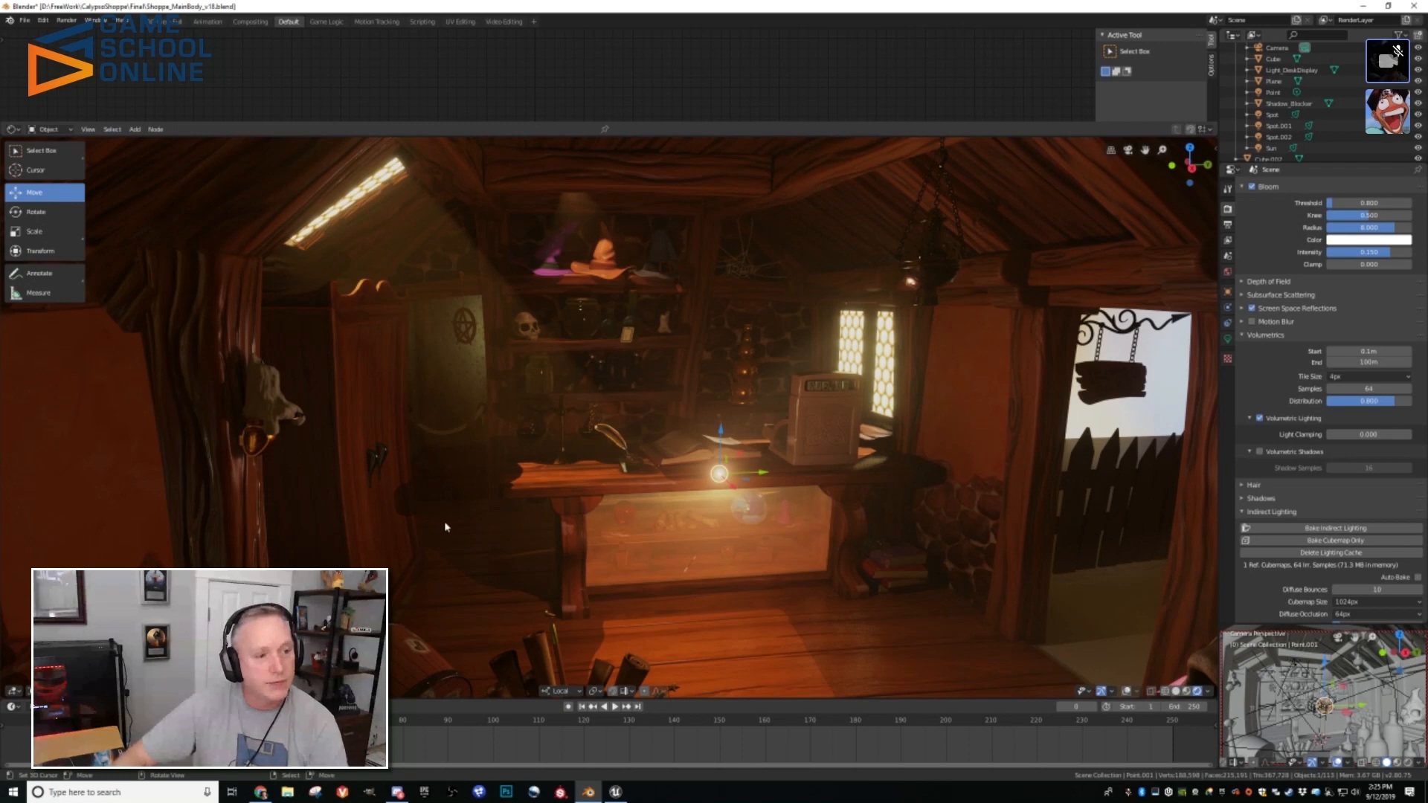
{"action": "mouse_move", "coordinate": [653, 308]}
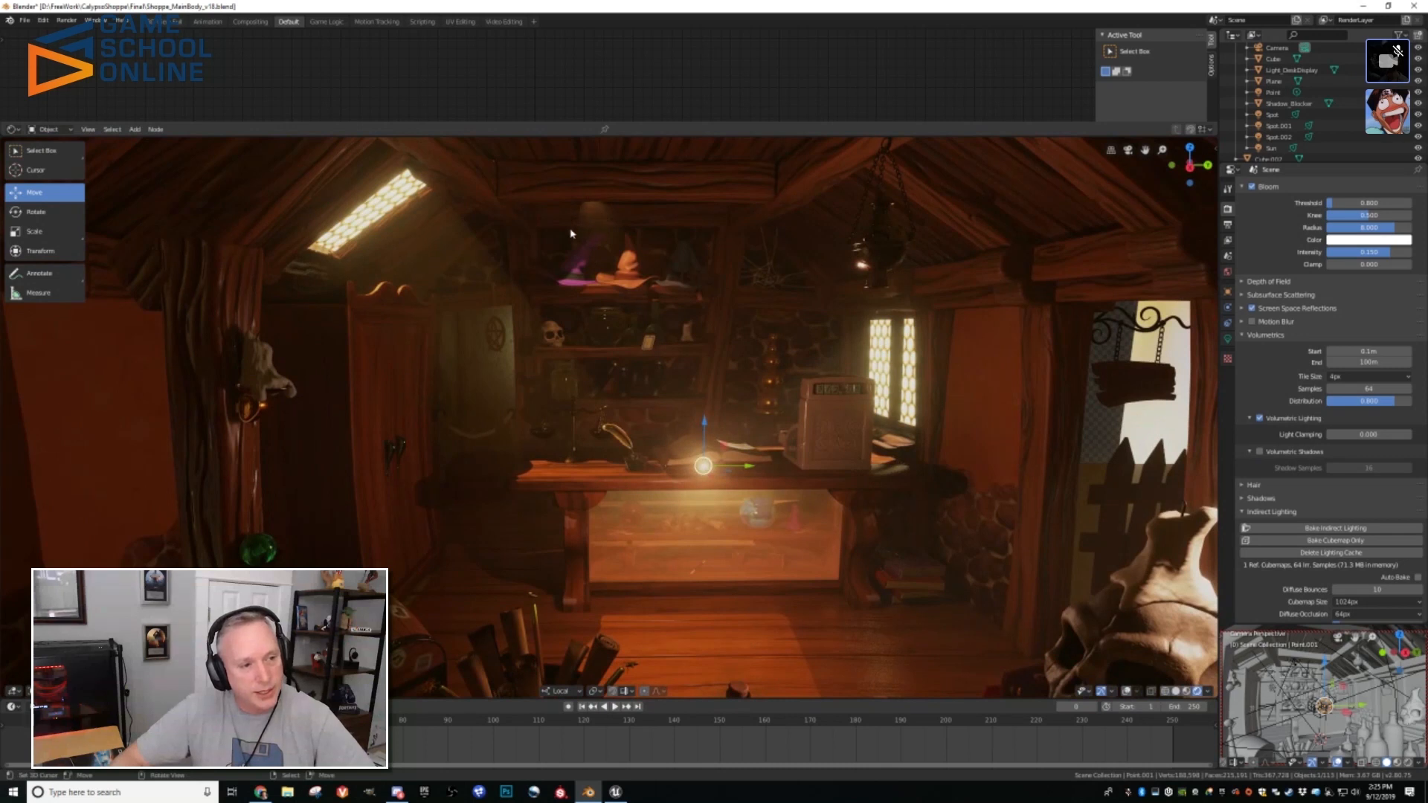
{"action": "mouse_move", "coordinate": [581, 259]}
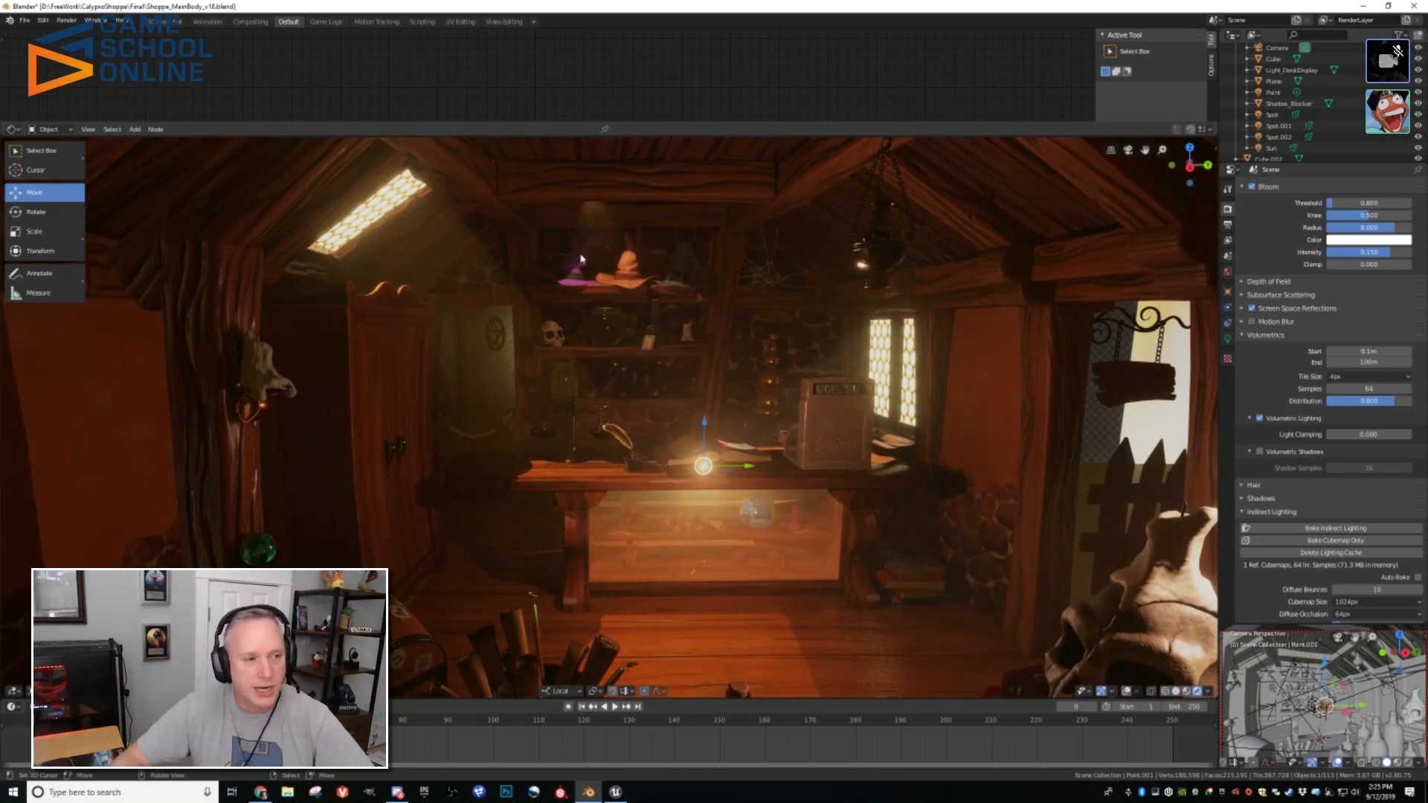